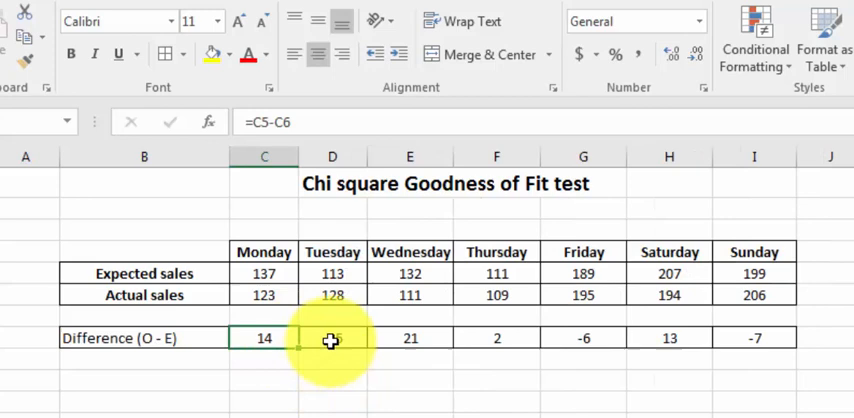
Build the Difference, squared and divided-by-expected rows so their Sum comes to 8.05.
left_click(408, 336)
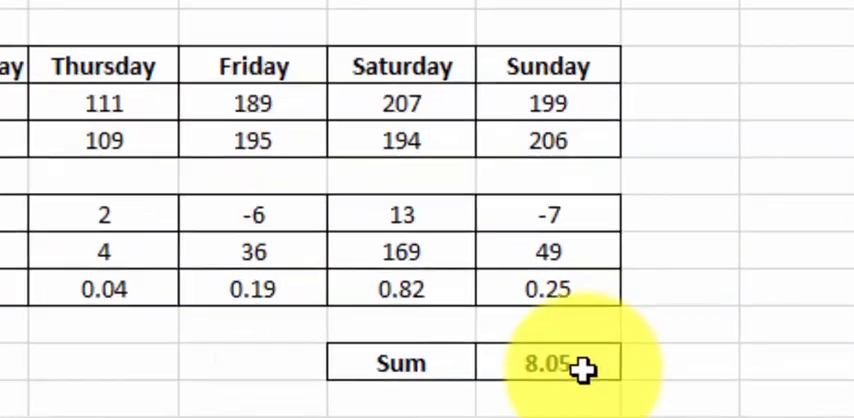
scroll("down", 3)
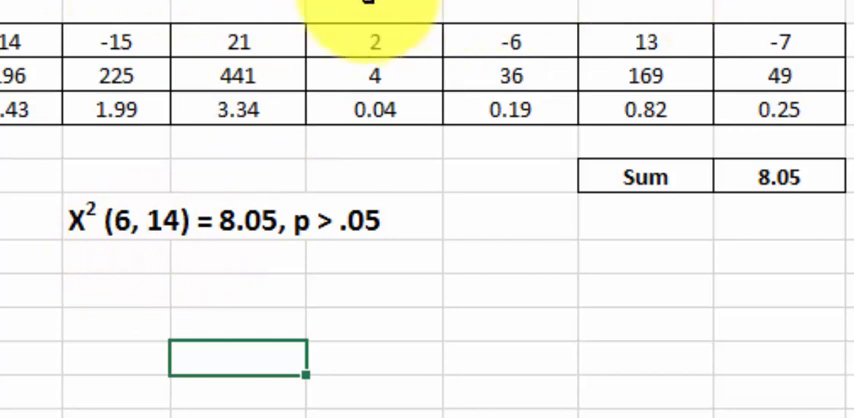
mouse_move(230, 240)
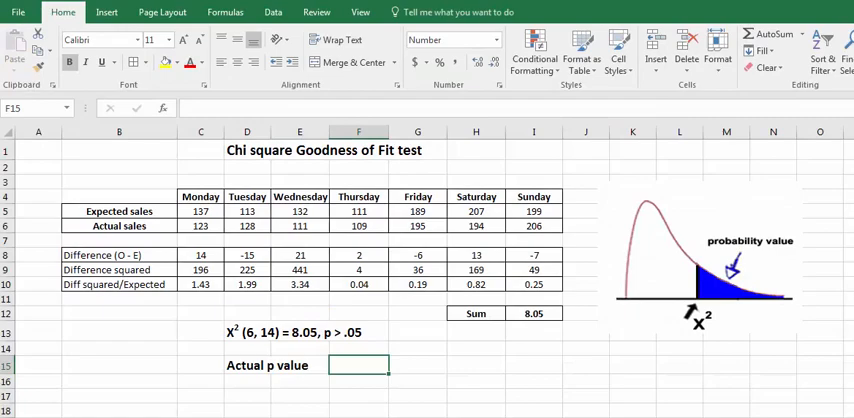
mouse_move(532, 388)
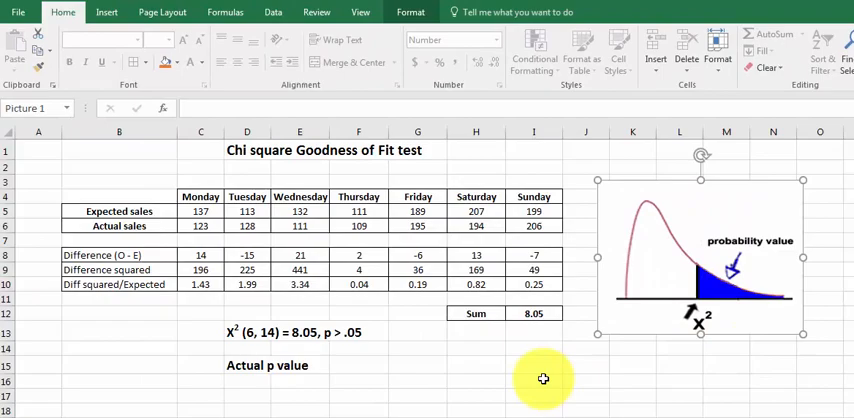
Select the Actual p value cell next to the chi-square curve picture.
left_click(358, 364)
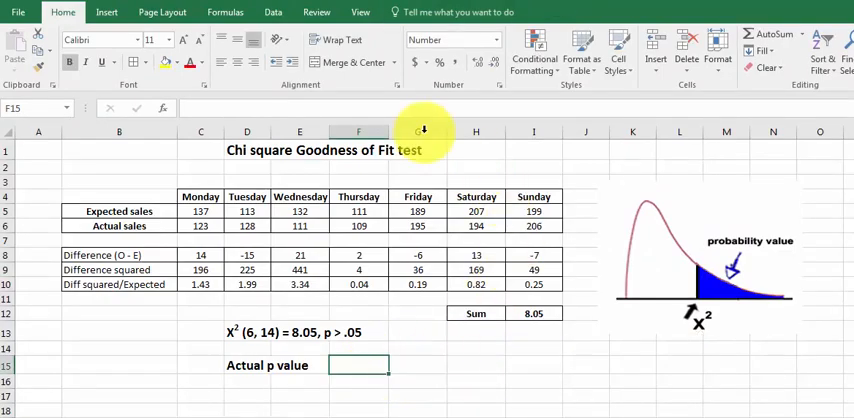
Insert CHISQ.DIST.RT with X 8.05 and 6 degrees of freedom, giving p = 0.2345.
left_click(160, 108)
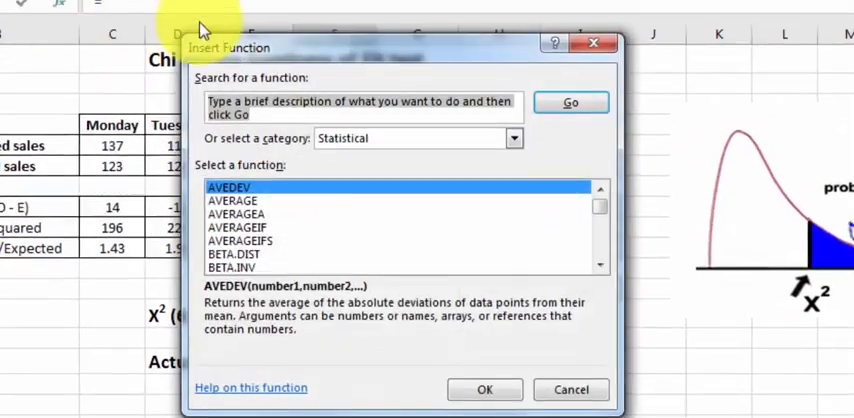
mouse_move(600, 270)
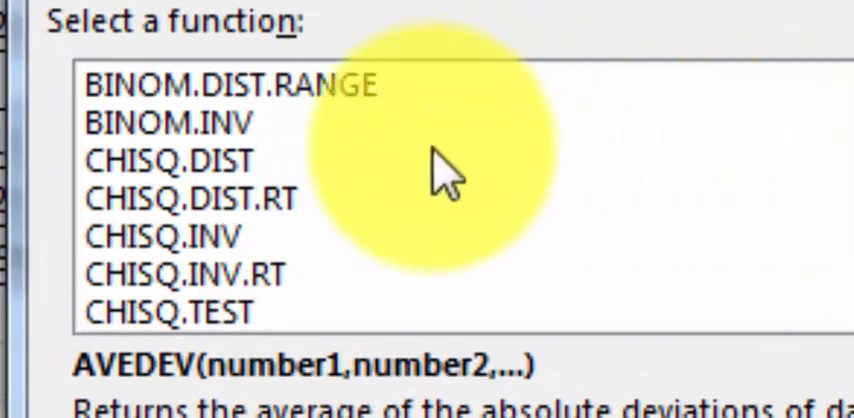
mouse_move(180, 236)
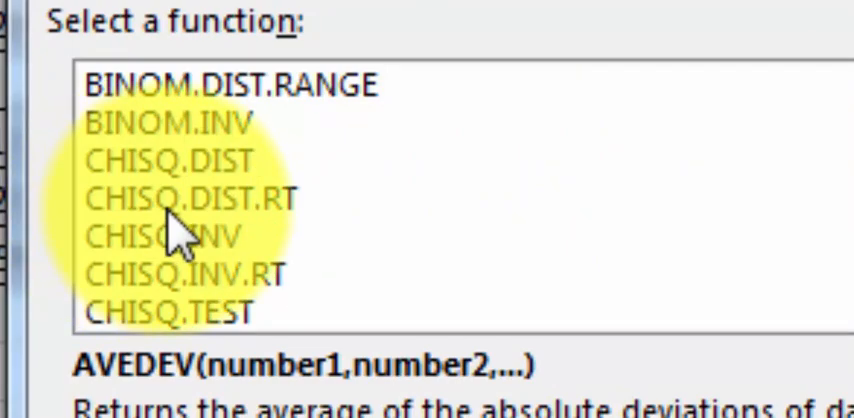
left_click(184, 198)
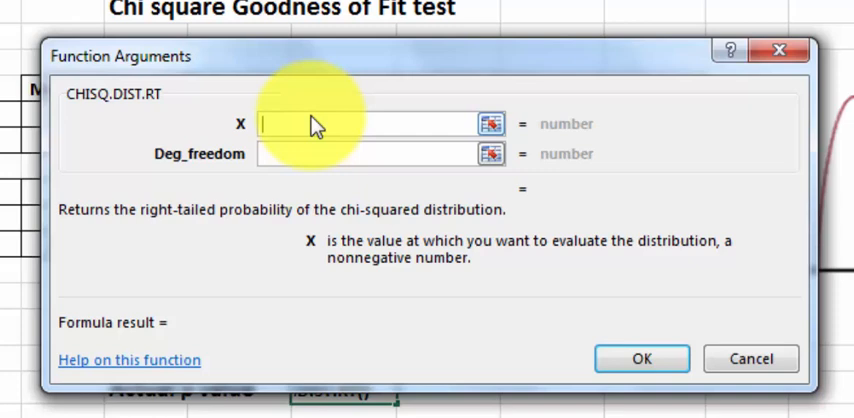
type("8")
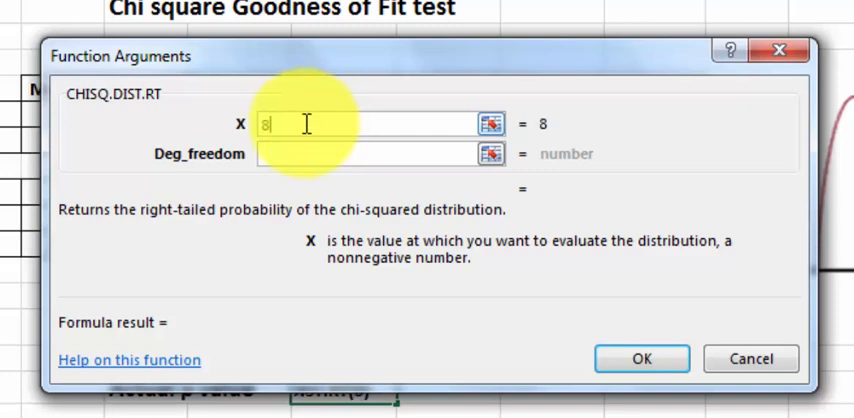
type(".05")
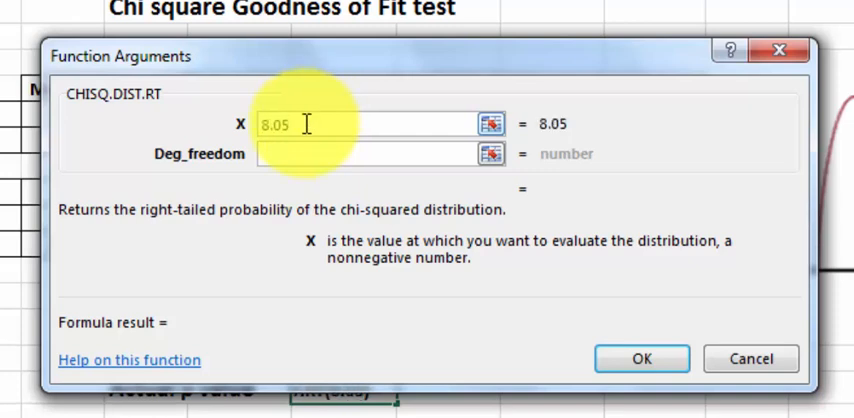
left_click(360, 152)
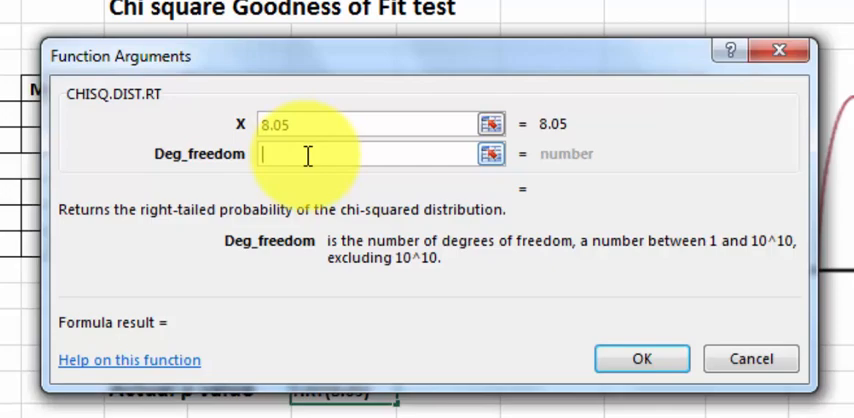
type("6")
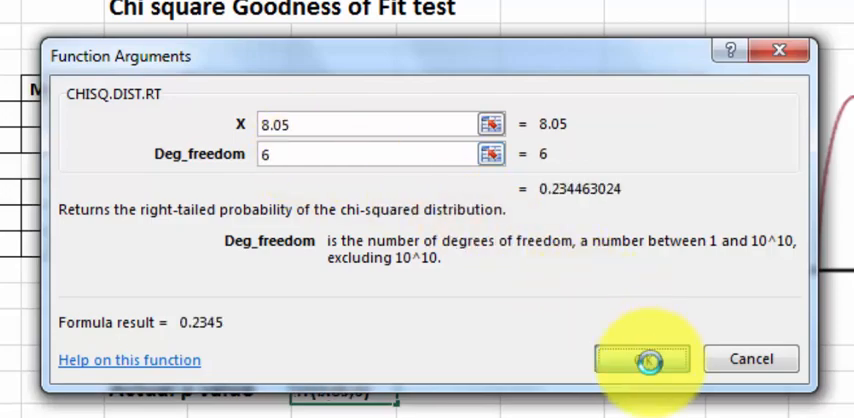
left_click(646, 358)
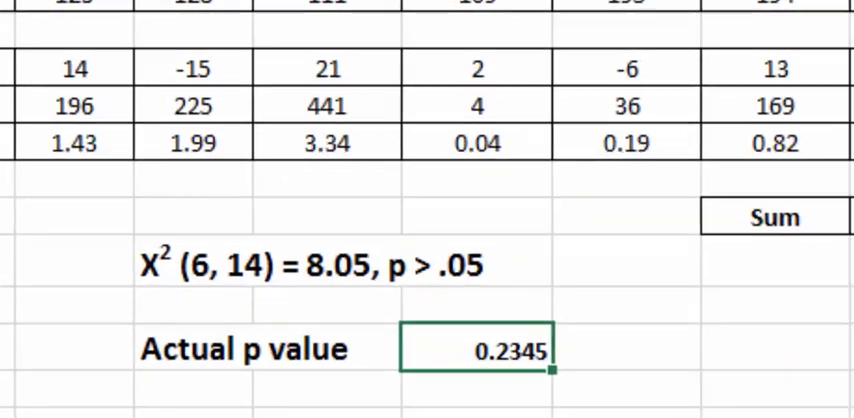